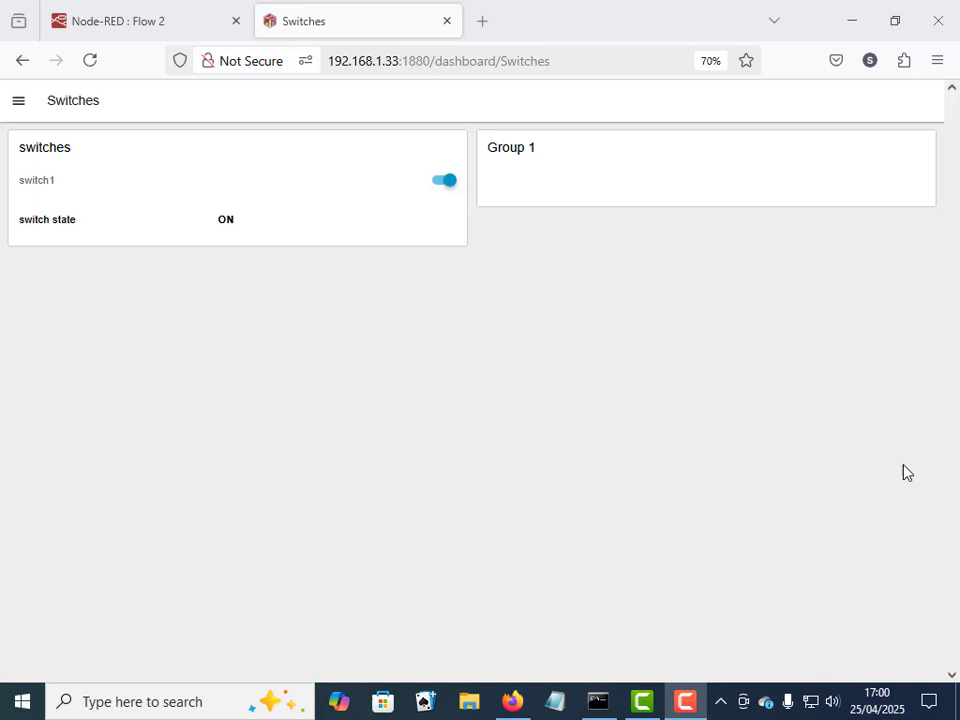
mouse_move(371, 219)
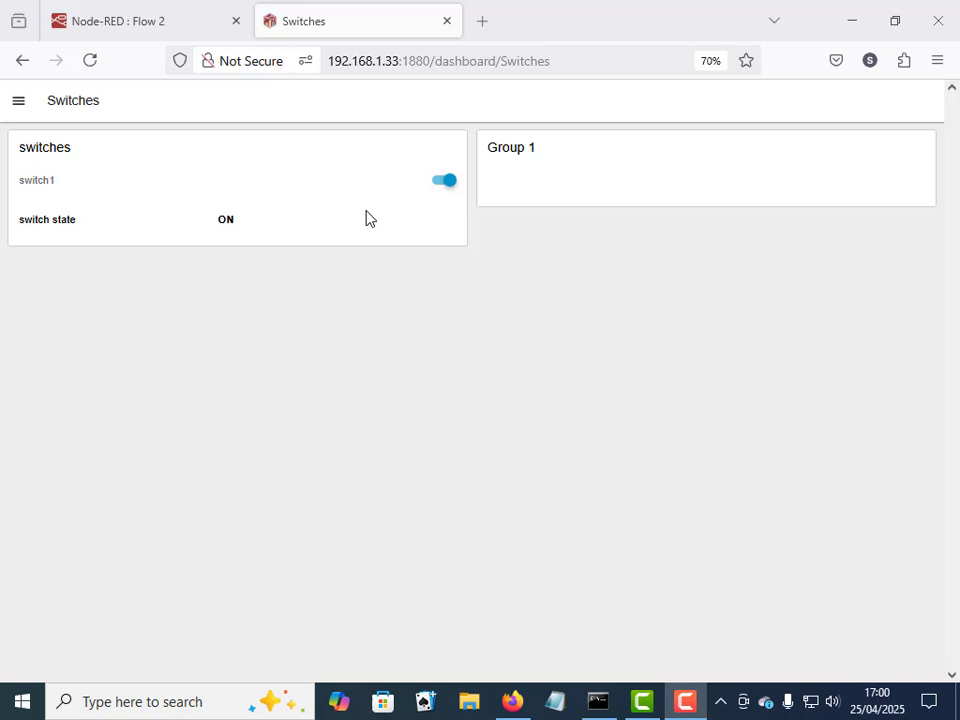
mouse_move(453, 212)
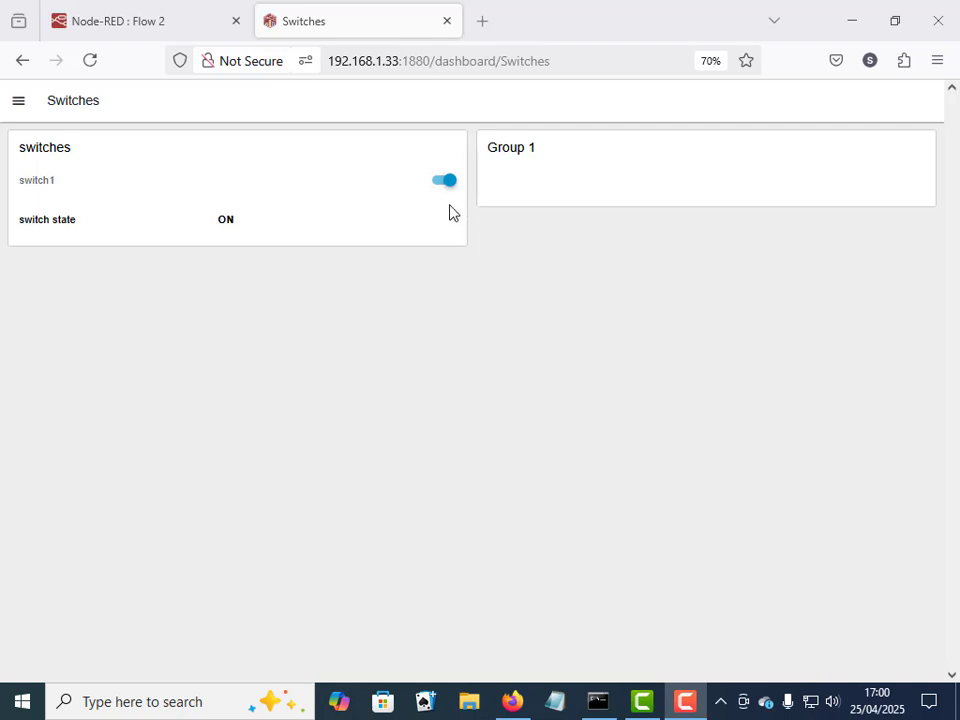
mouse_move(451, 222)
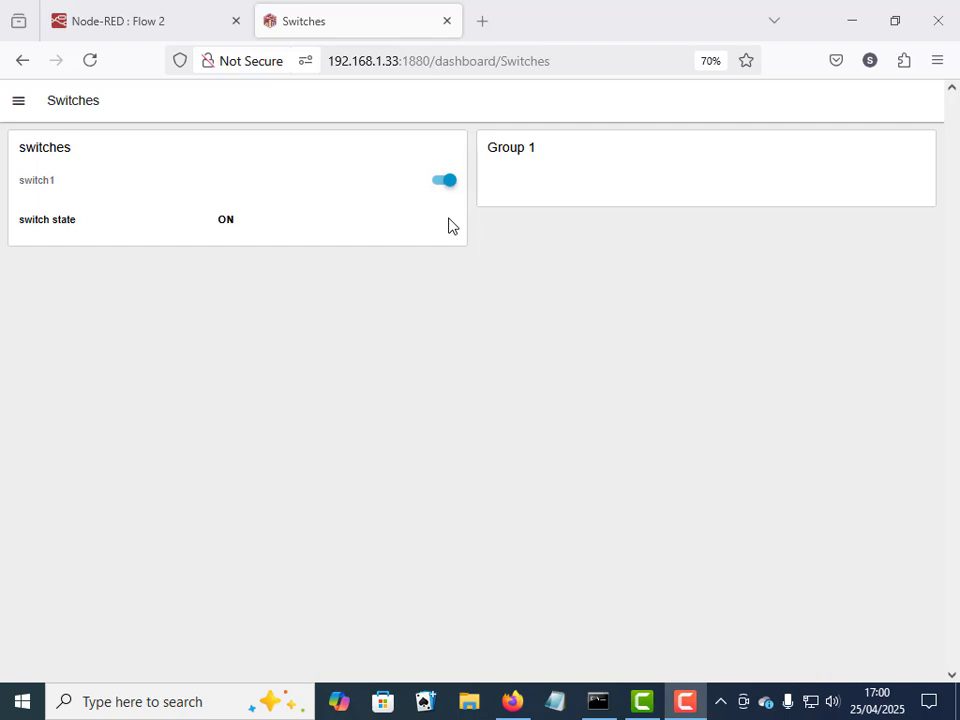
mouse_move(428, 221)
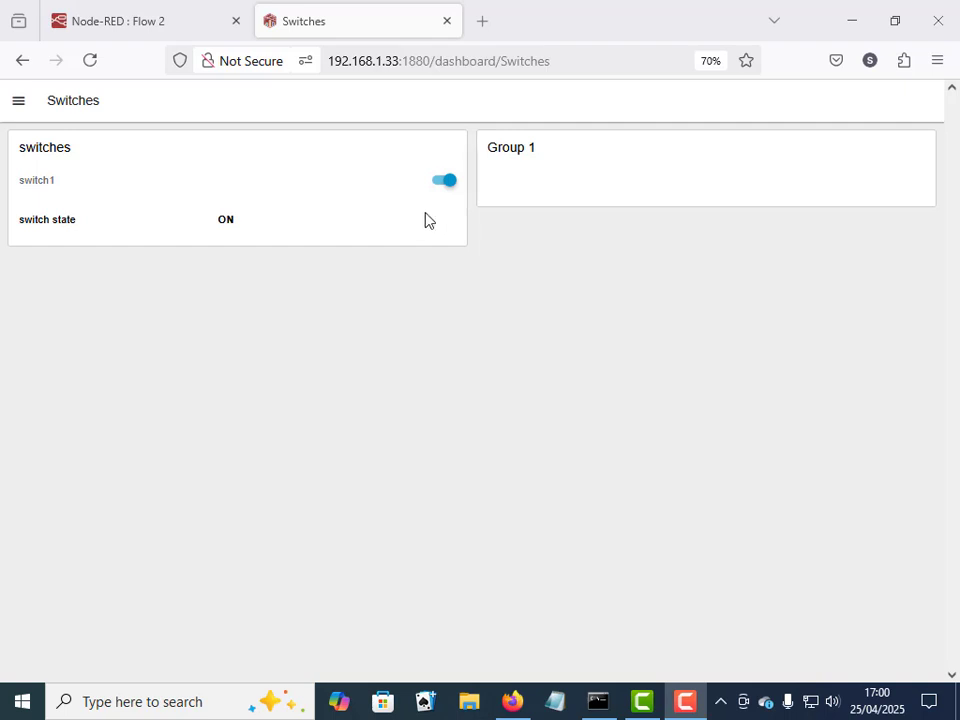
mouse_move(407, 197)
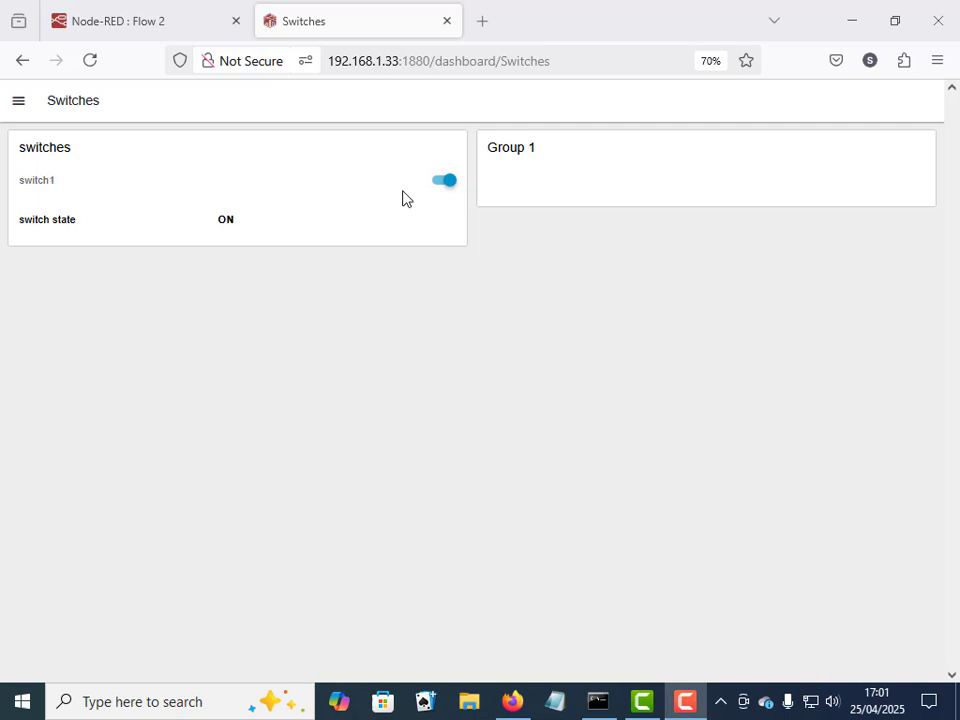
mouse_move(387, 216)
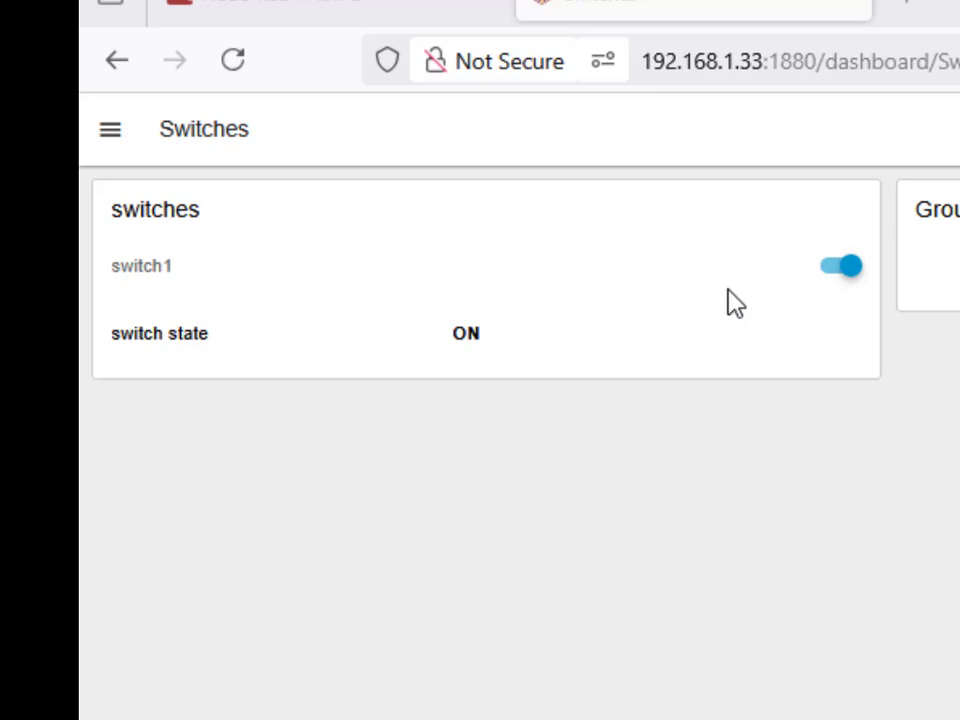
mouse_move(765, 295)
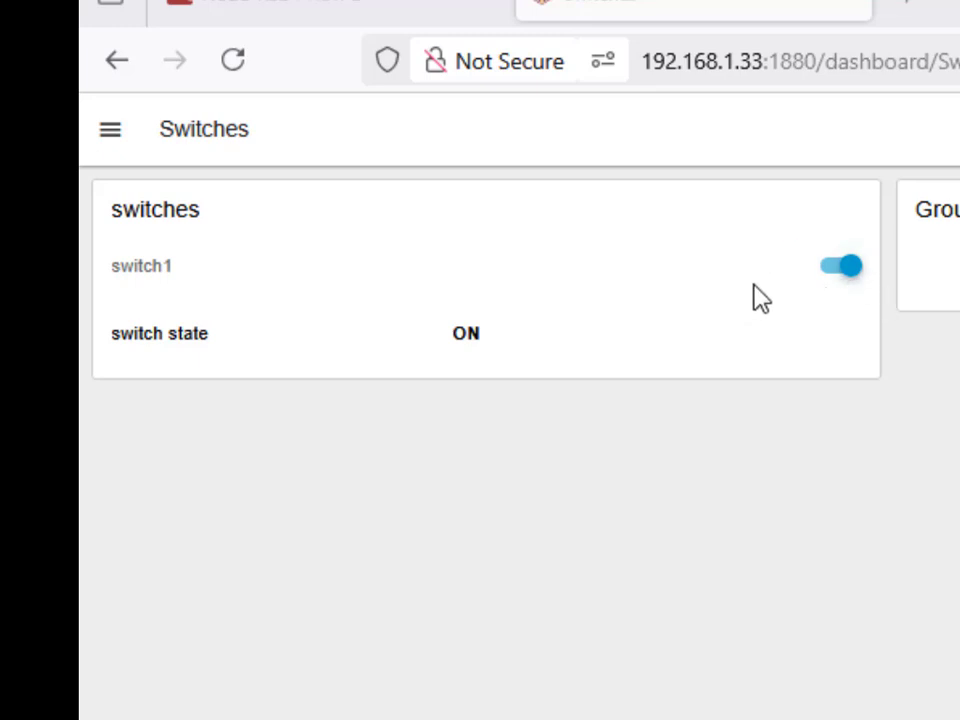
mouse_move(818, 305)
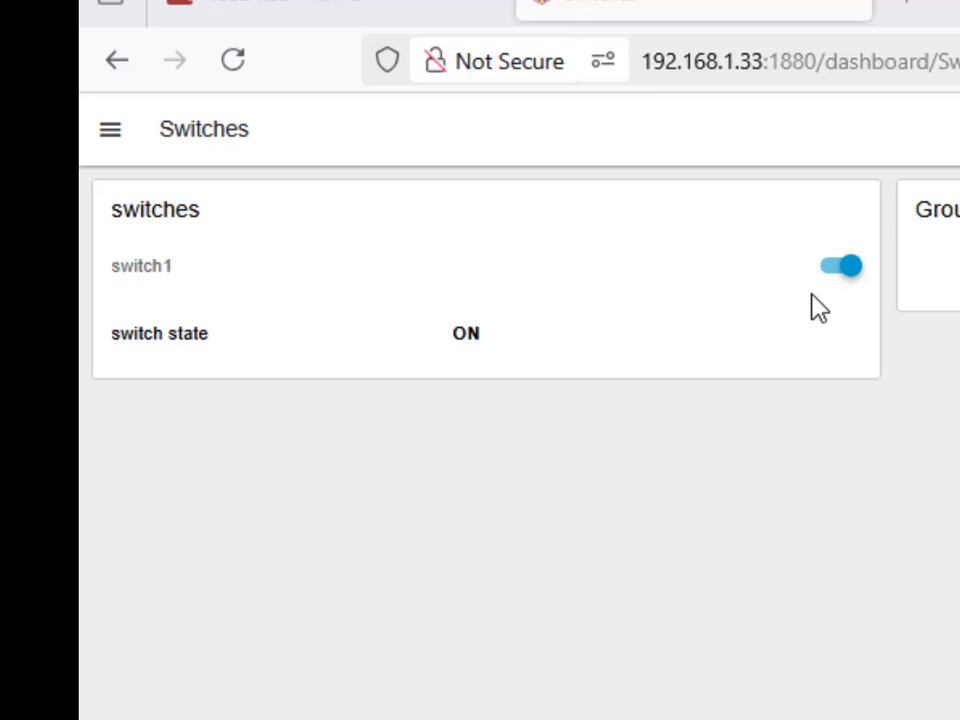
mouse_move(805, 305)
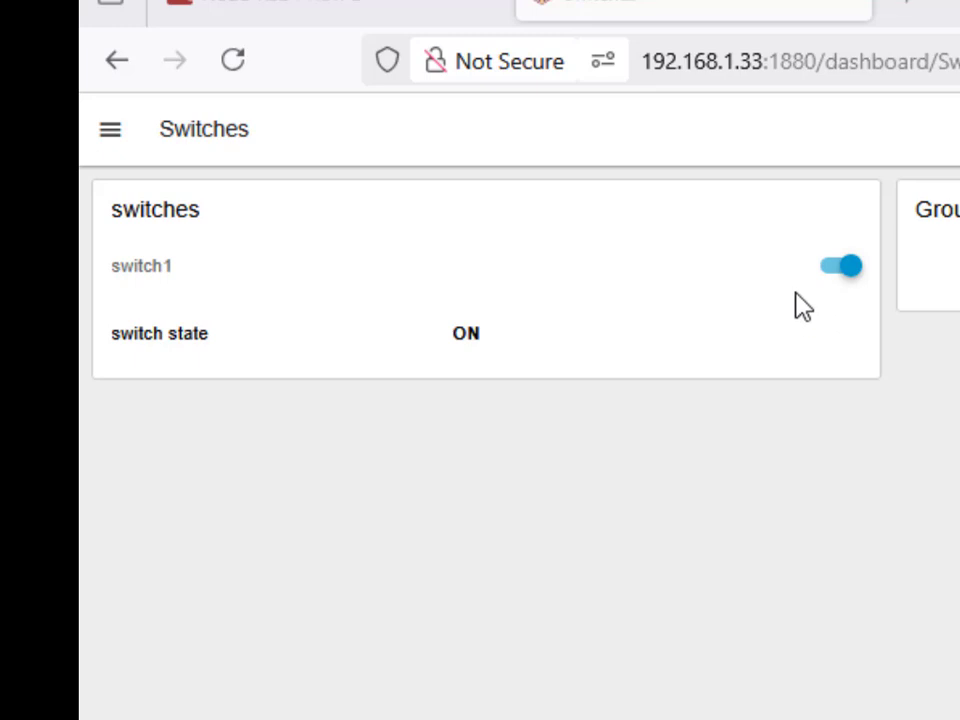
Step: Toggle switch1 off and back on, then fire the timestamp inject to refresh the switch state
click(843, 266)
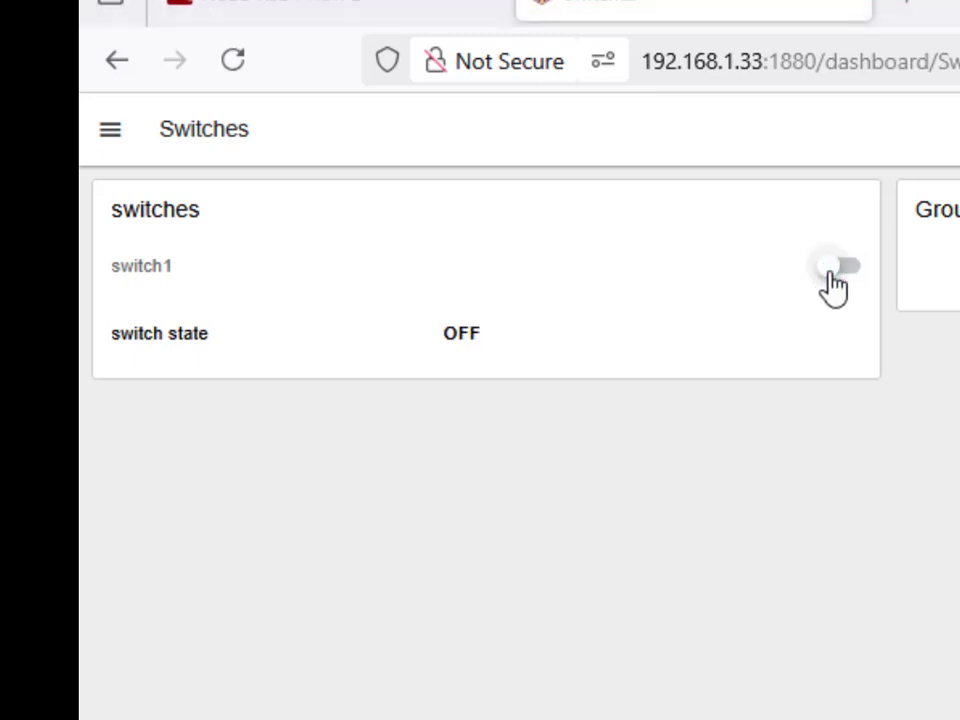
click(838, 266)
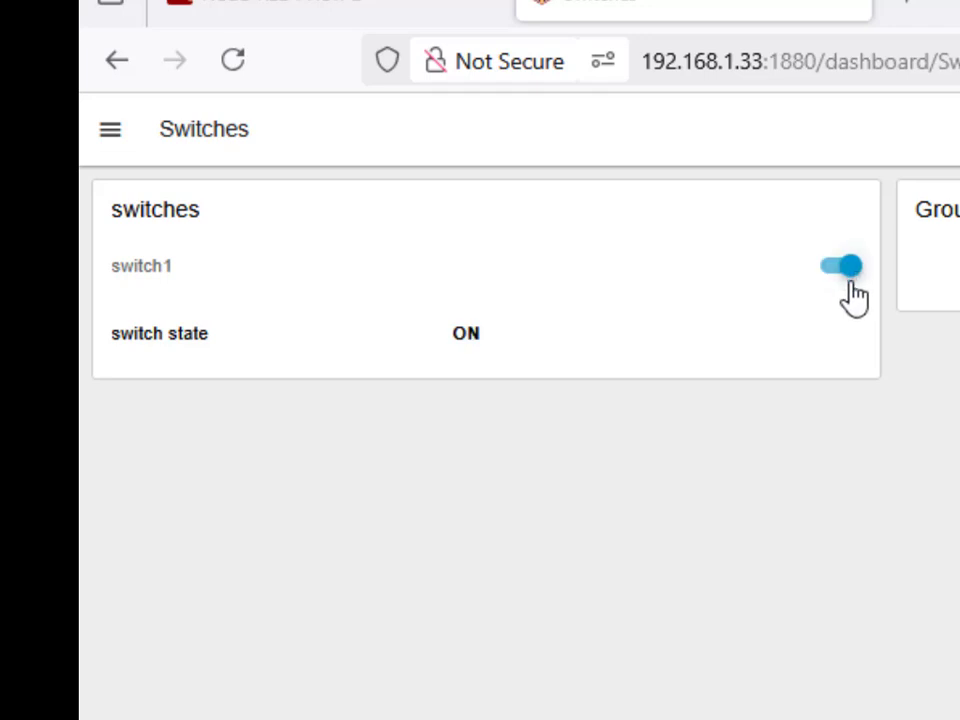
mouse_move(812, 302)
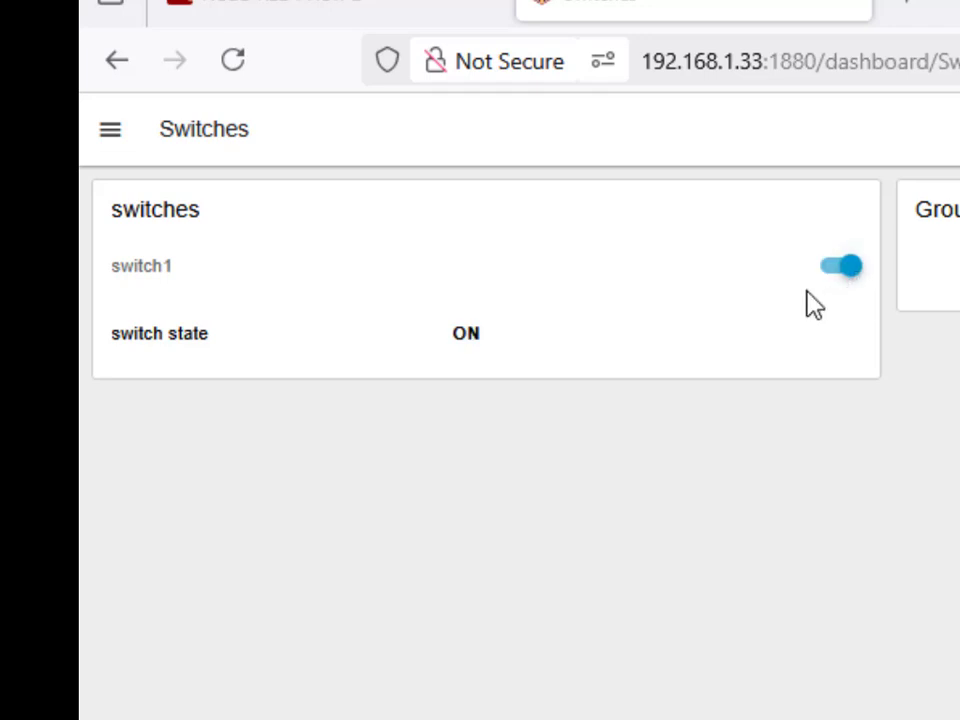
mouse_move(720, 303)
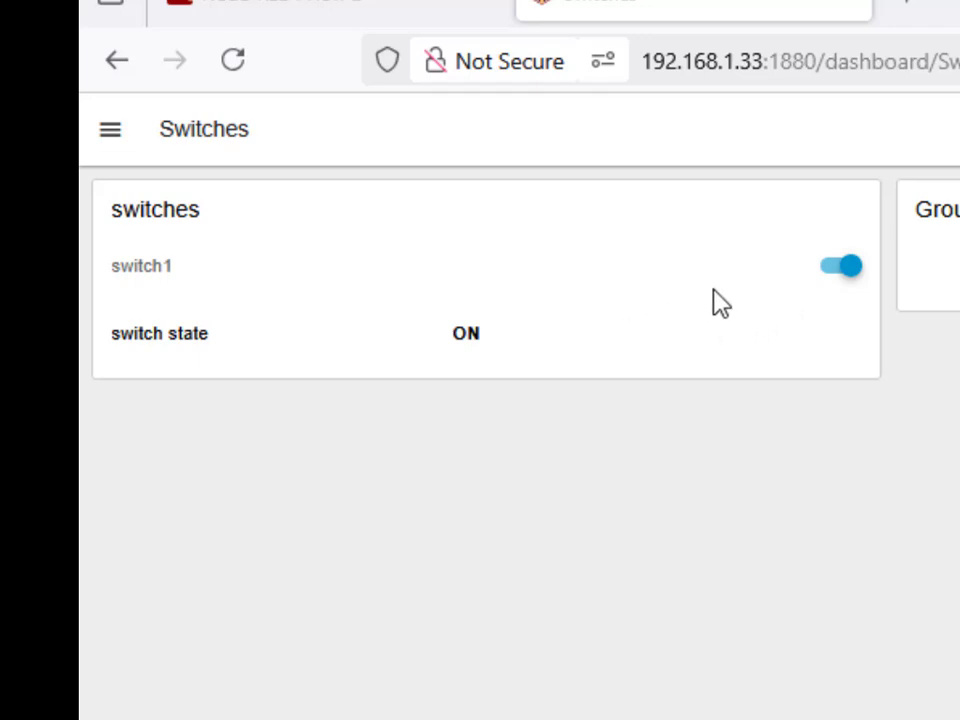
mouse_move(813, 315)
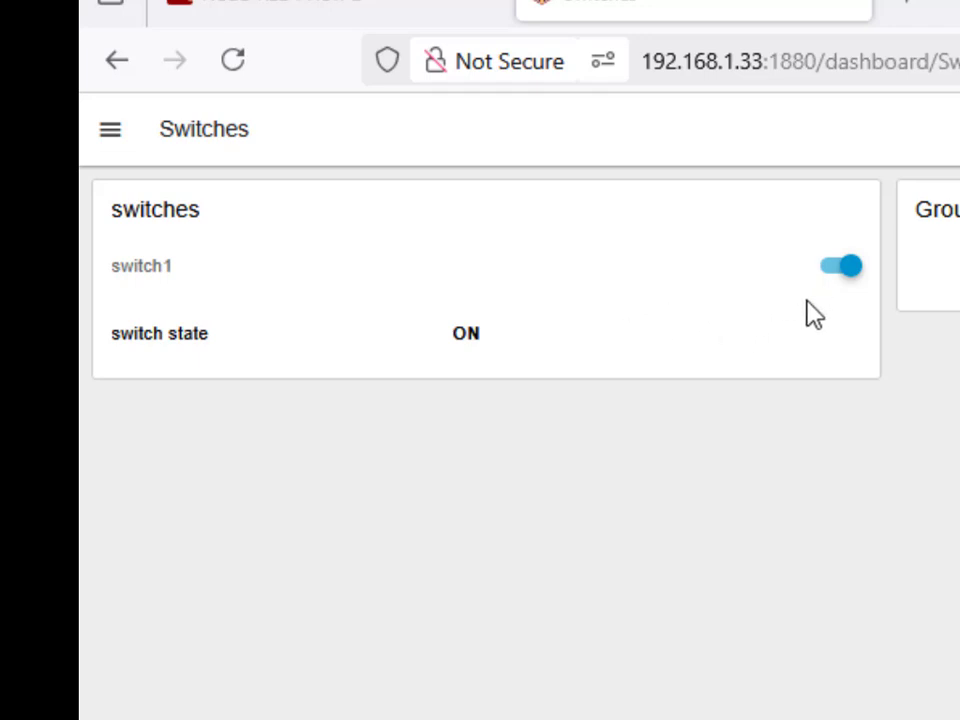
mouse_move(805, 303)
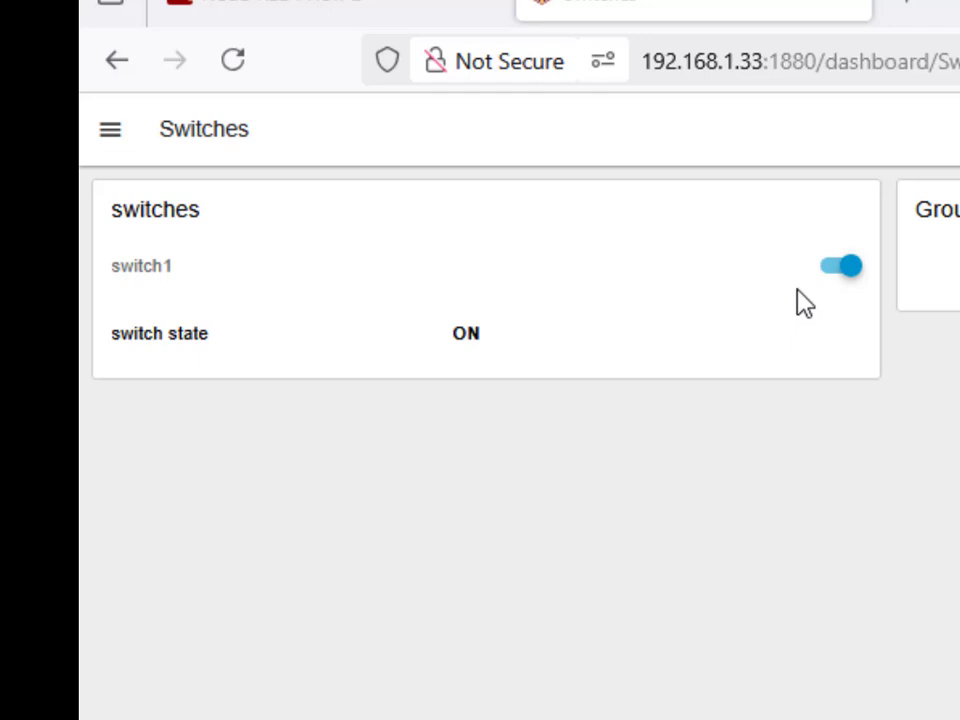
mouse_move(833, 318)
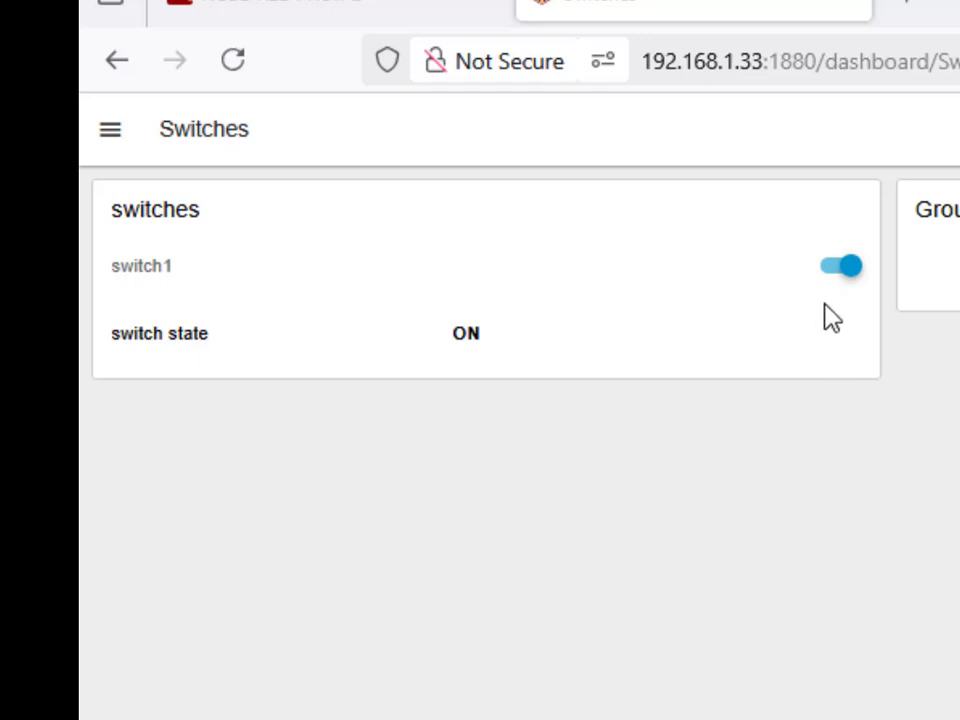
mouse_move(818, 315)
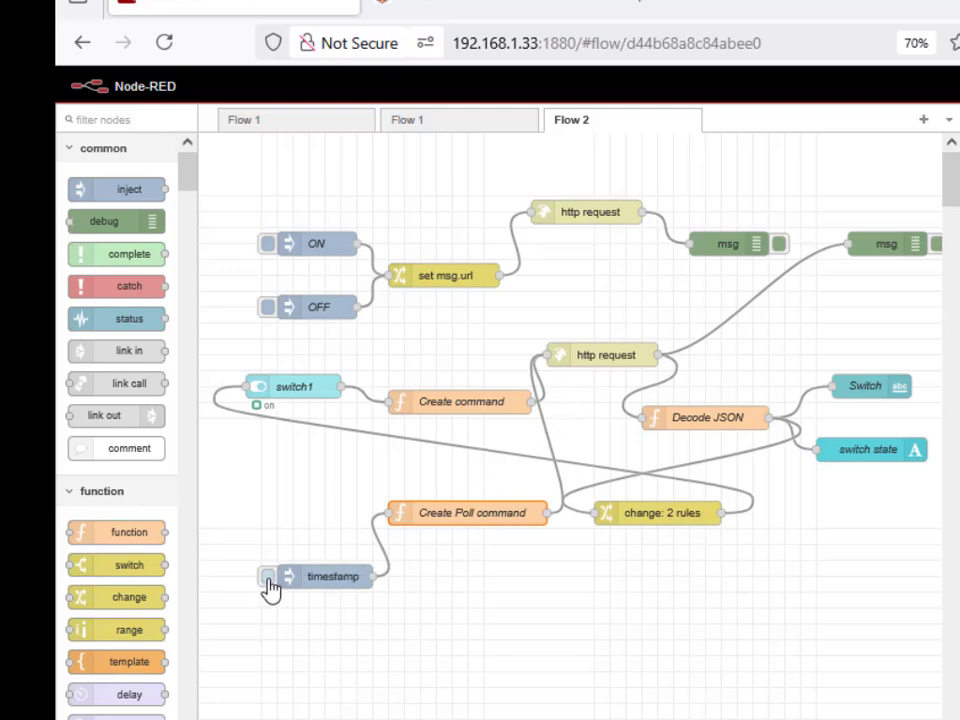
click(268, 576)
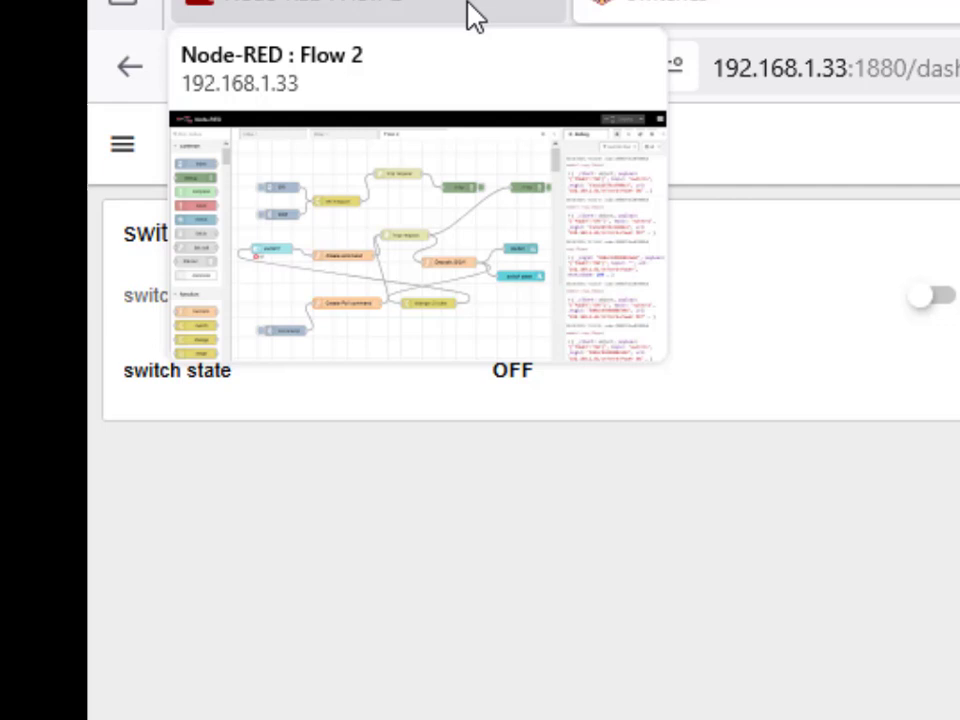
mouse_move(465, 25)
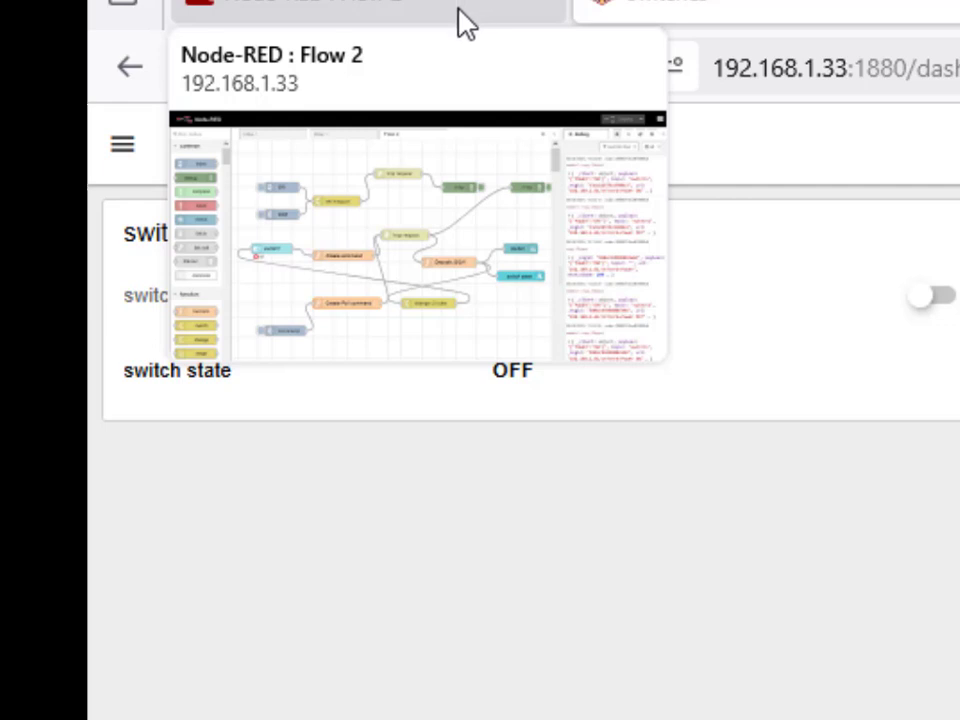